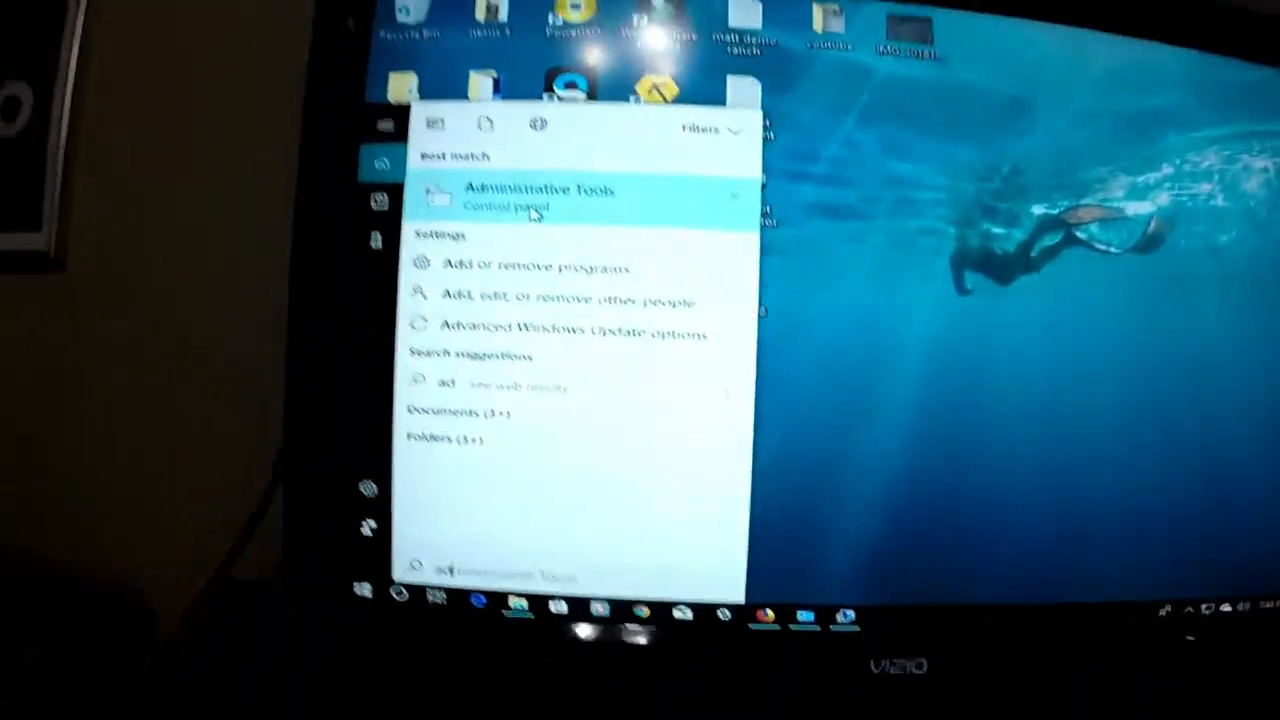
Step: Open Administrative Tools and launch Computer Management from it
click(540, 197)
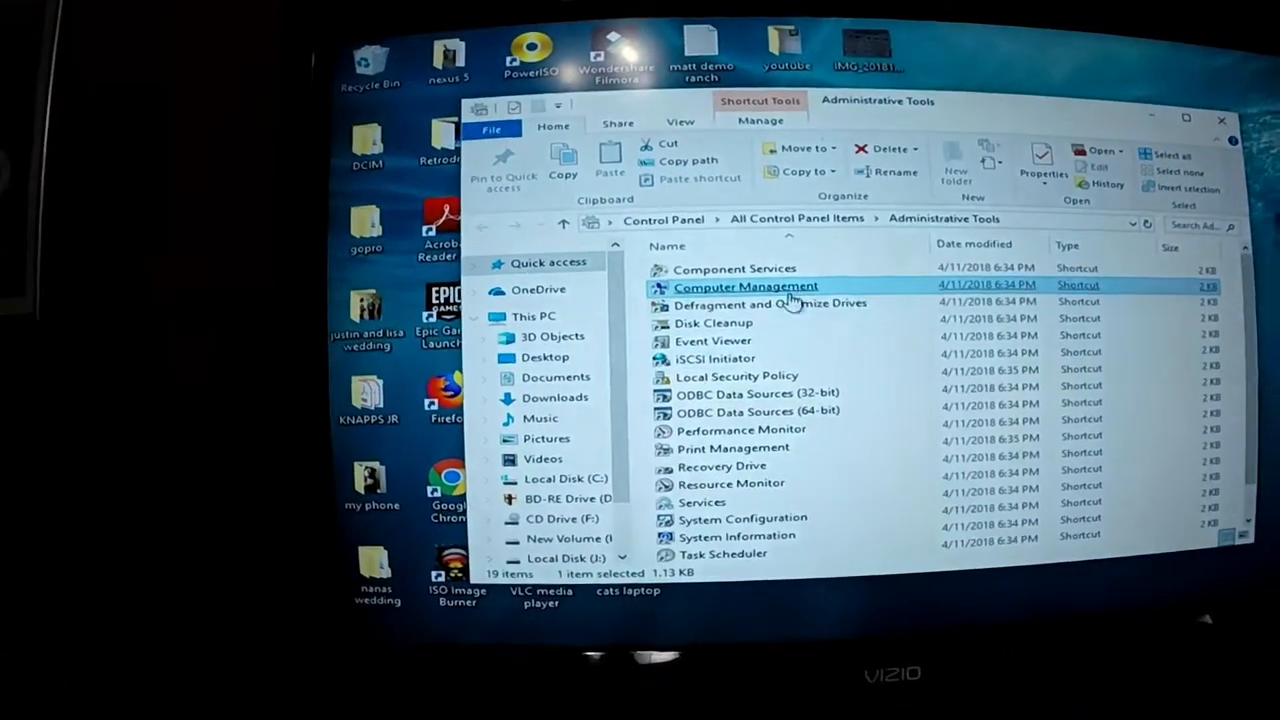
double_click(745, 286)
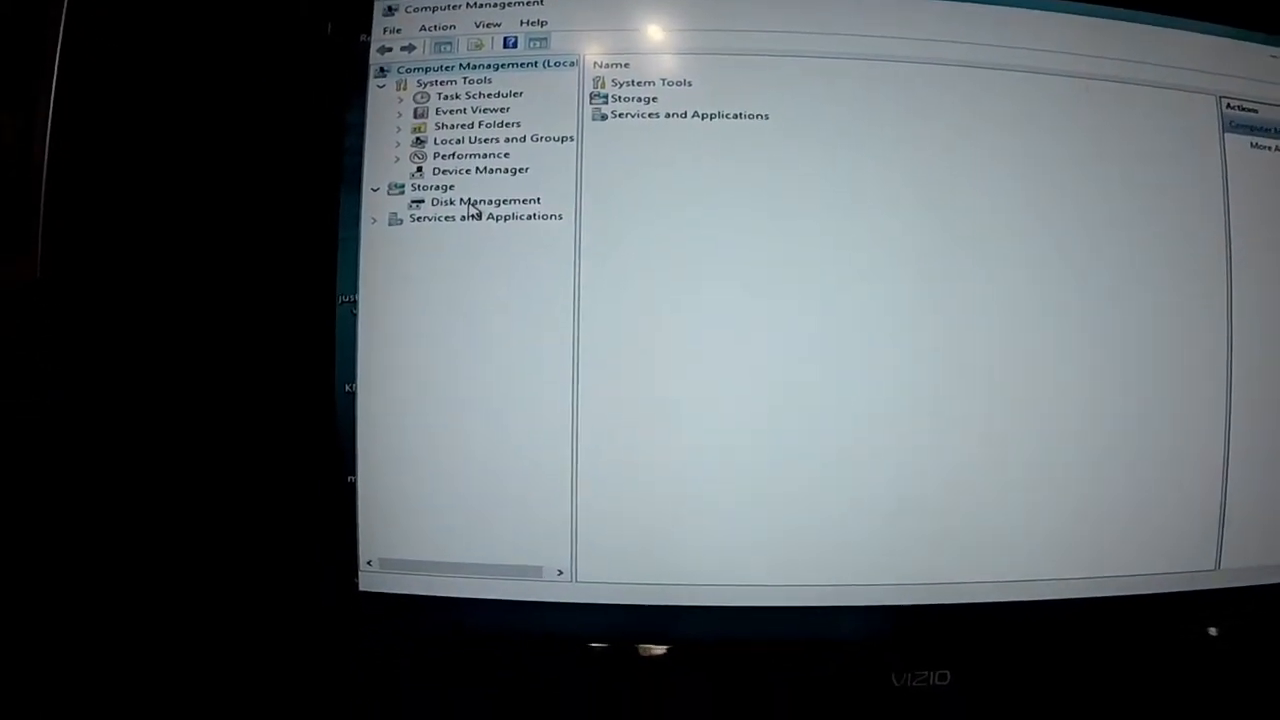
Step: Delete Disk 3's 465.56 GB volume in Disk Management, then check New Volume (H:) in This PC
click(485, 200)
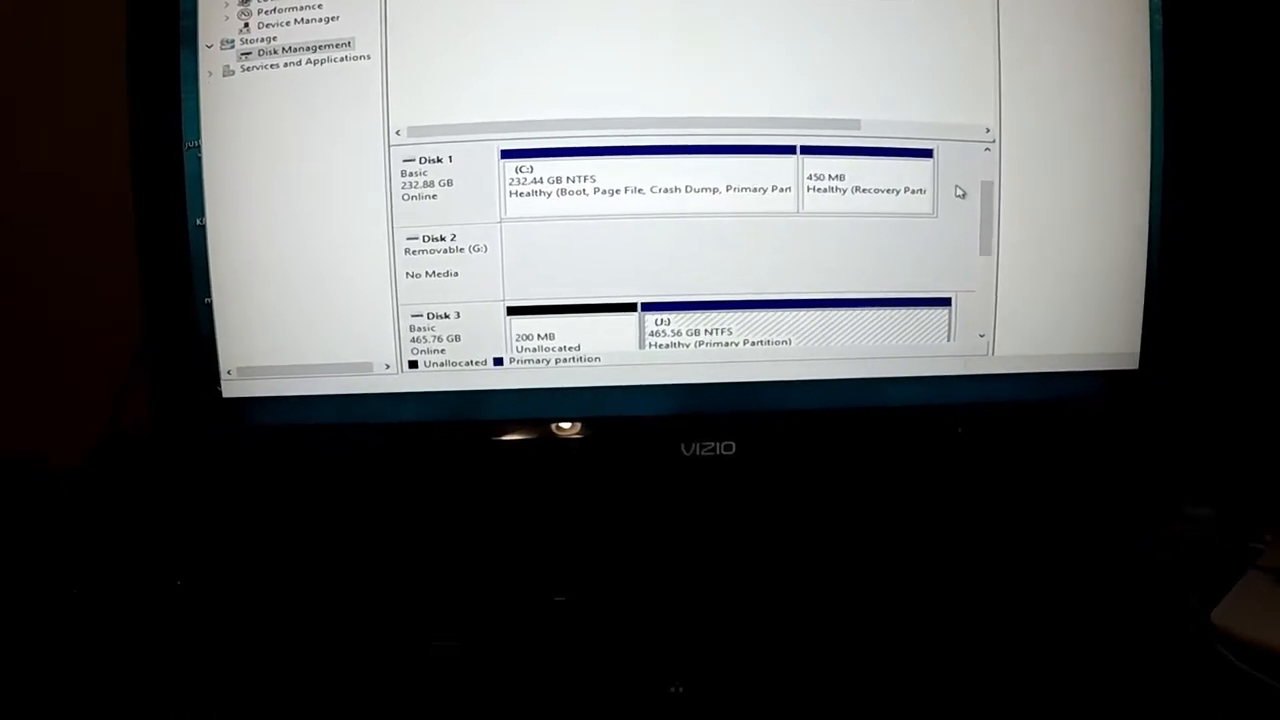
scroll(down, 3)
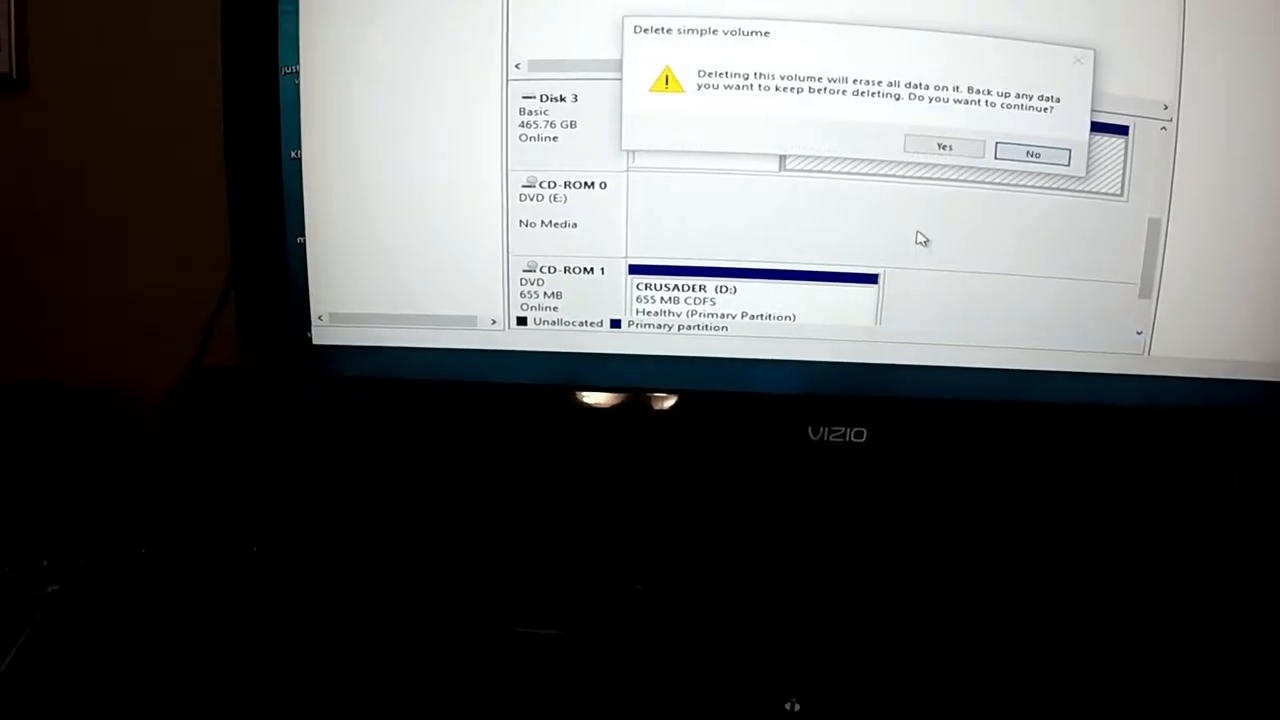
click(941, 147)
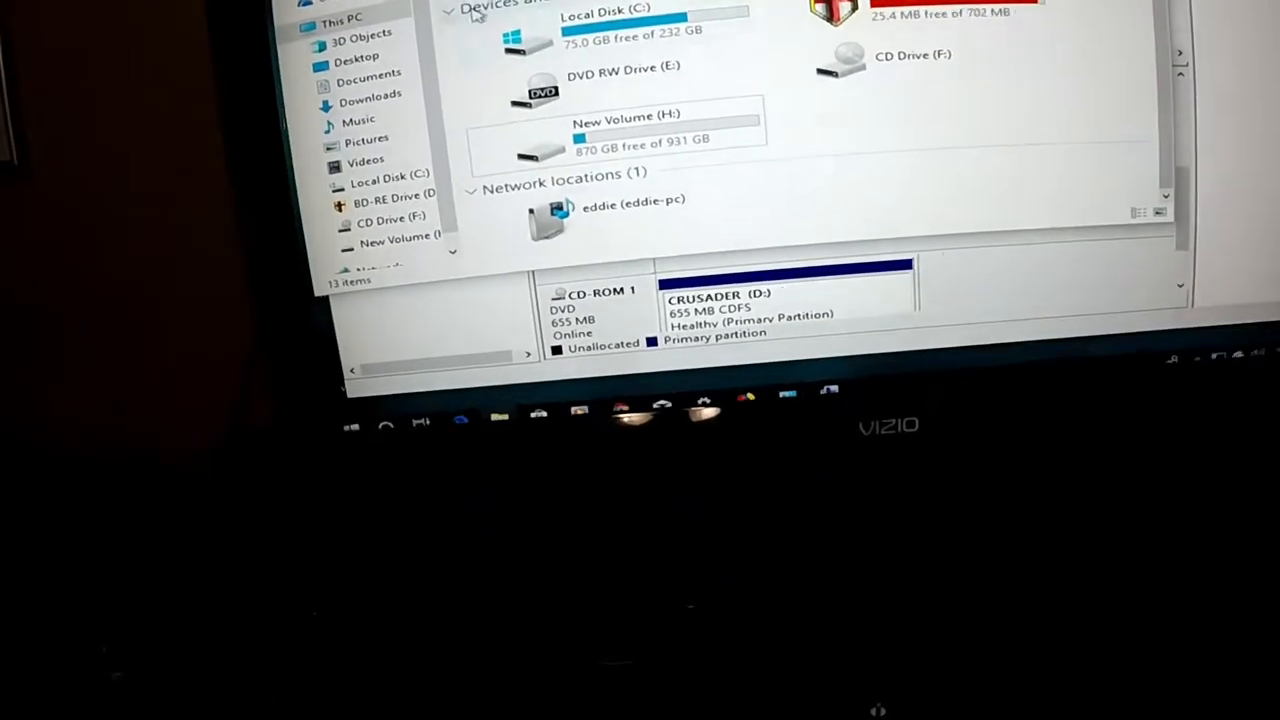
click(626, 135)
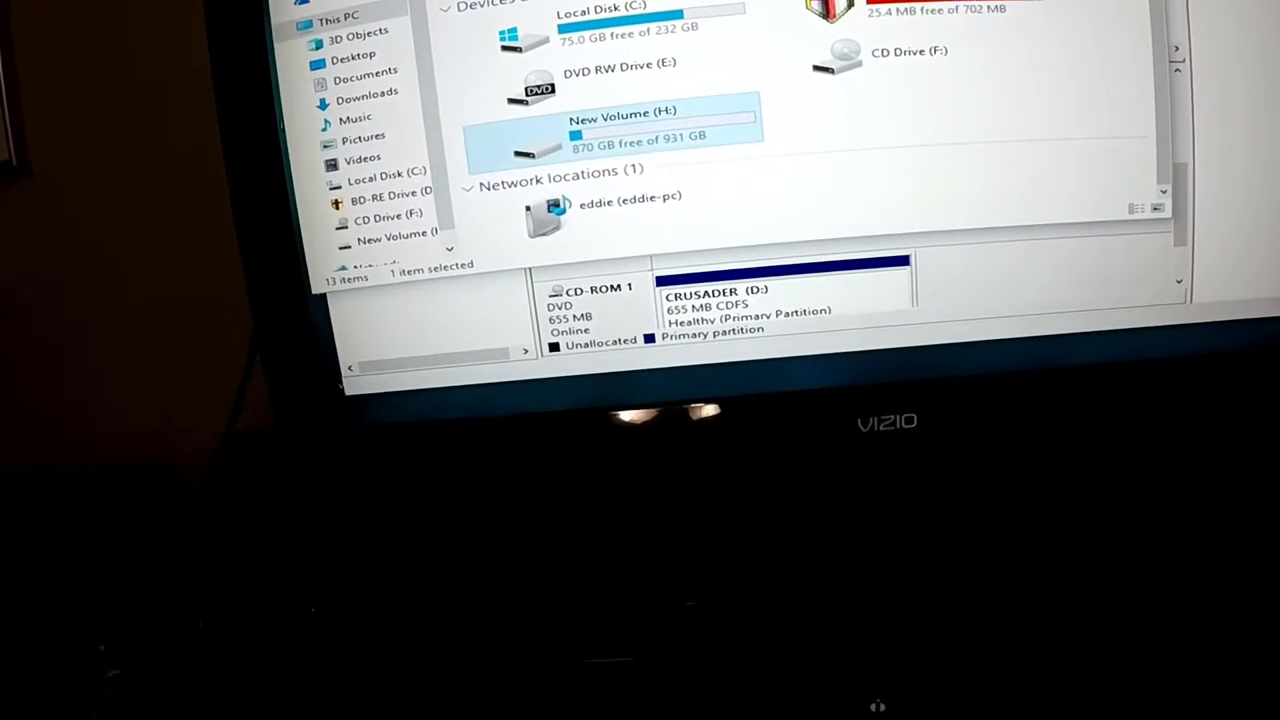
Step: Start a New Simple Volume on Disk 3's unallocated space, keeping full size and default drive letter
right_click(690, 140)
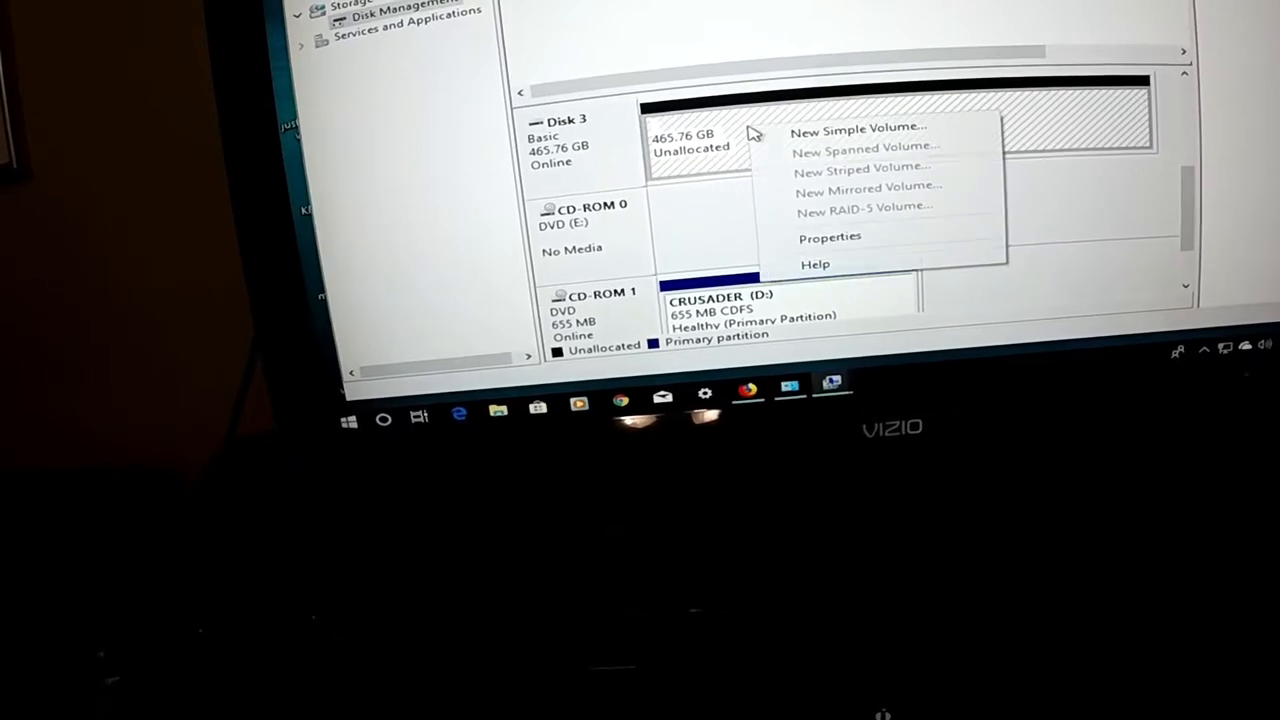
click(857, 131)
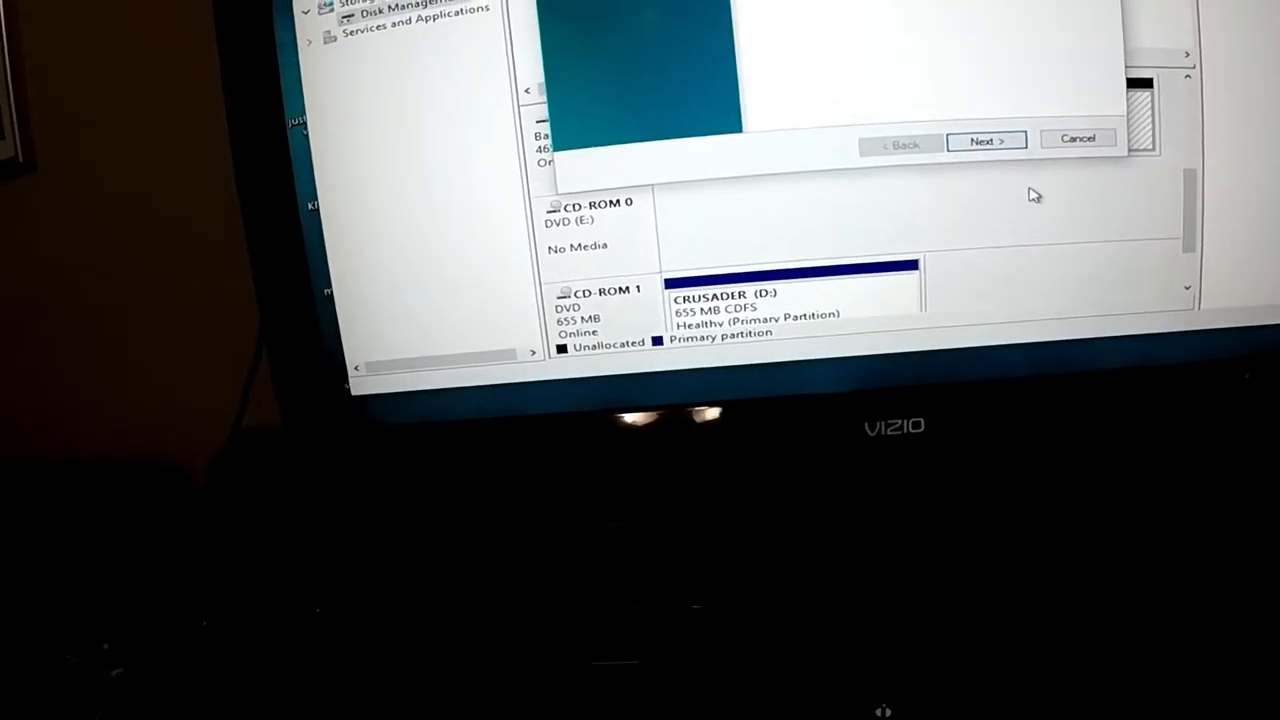
click(985, 140)
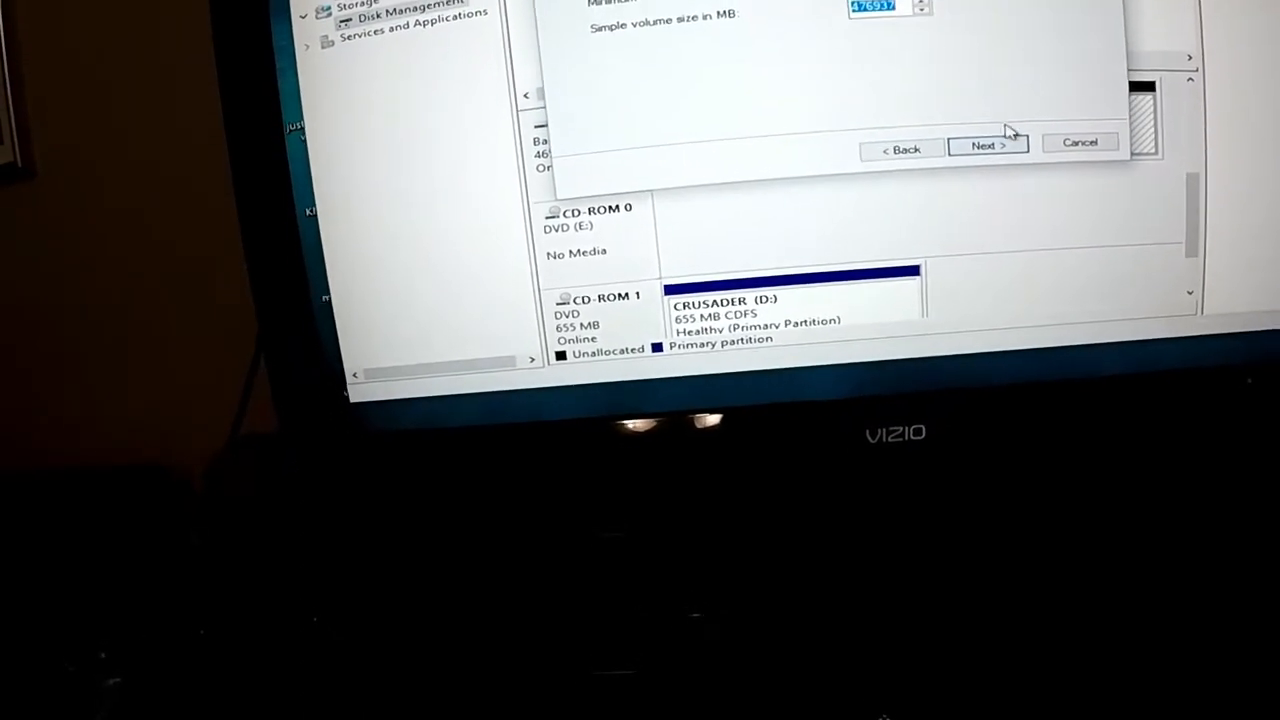
click(987, 145)
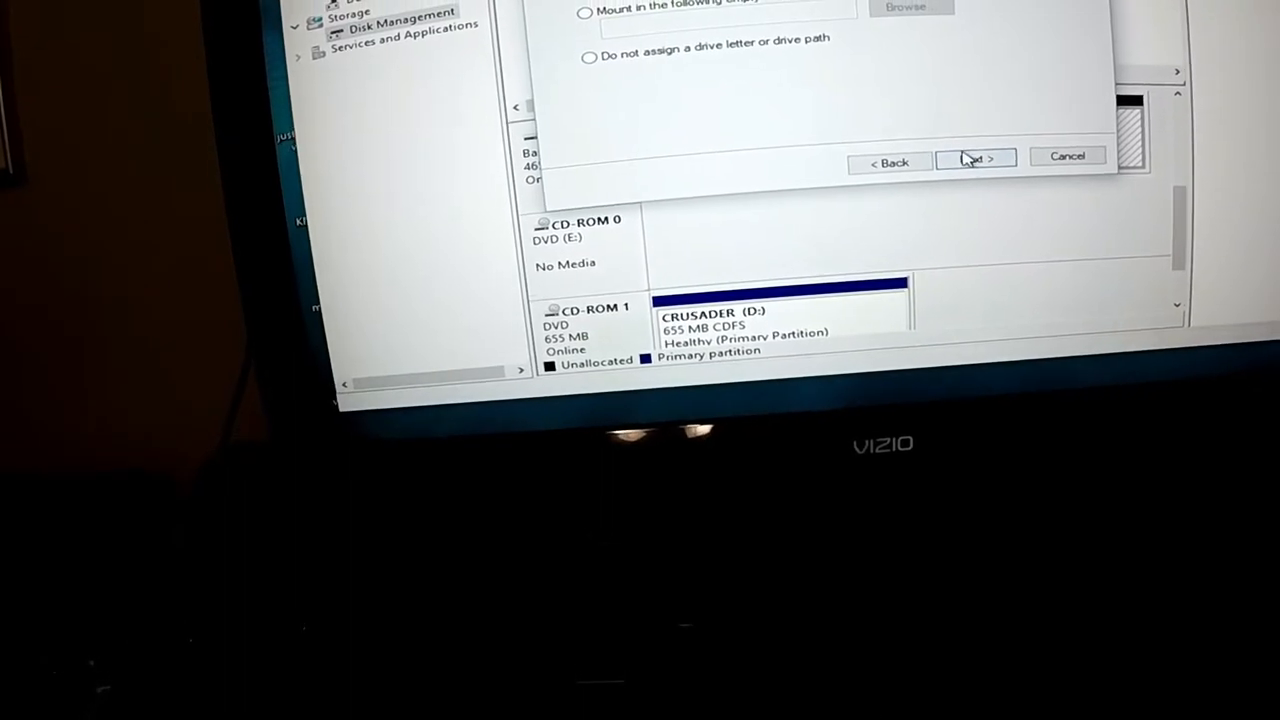
click(972, 160)
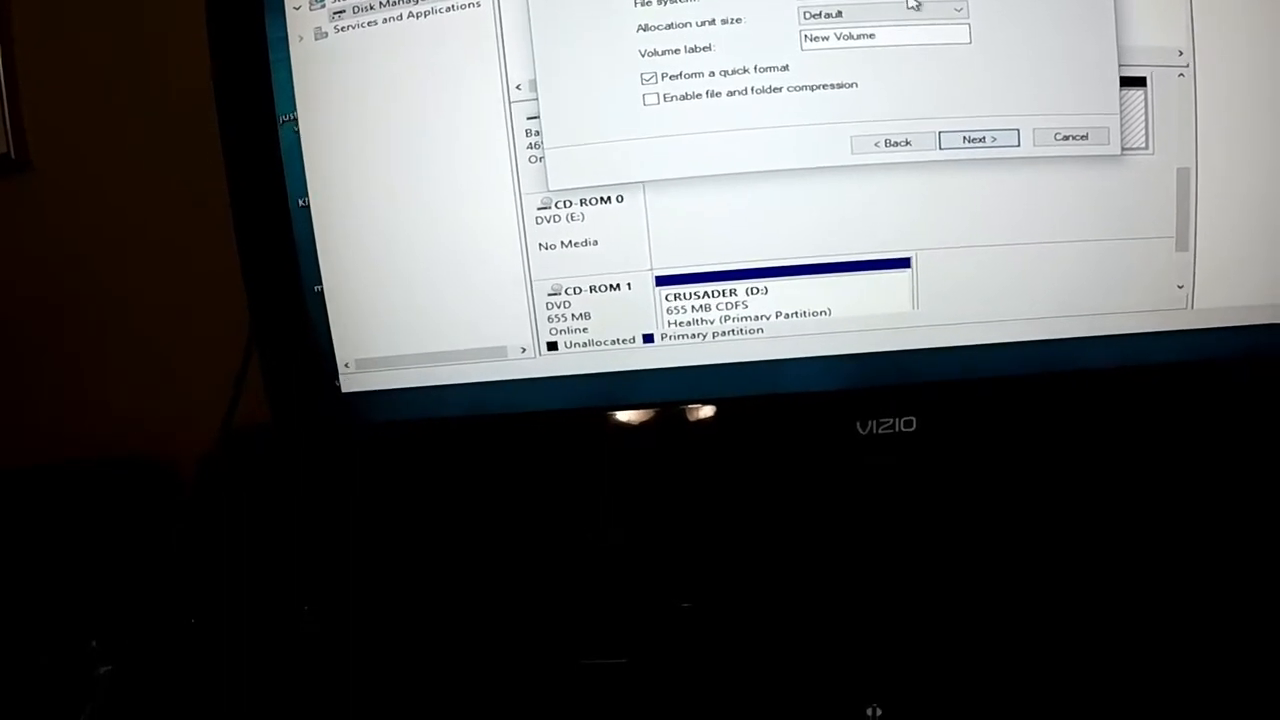
Step: Choose exFAT as the file system and finish the wizard
click(665, 120)
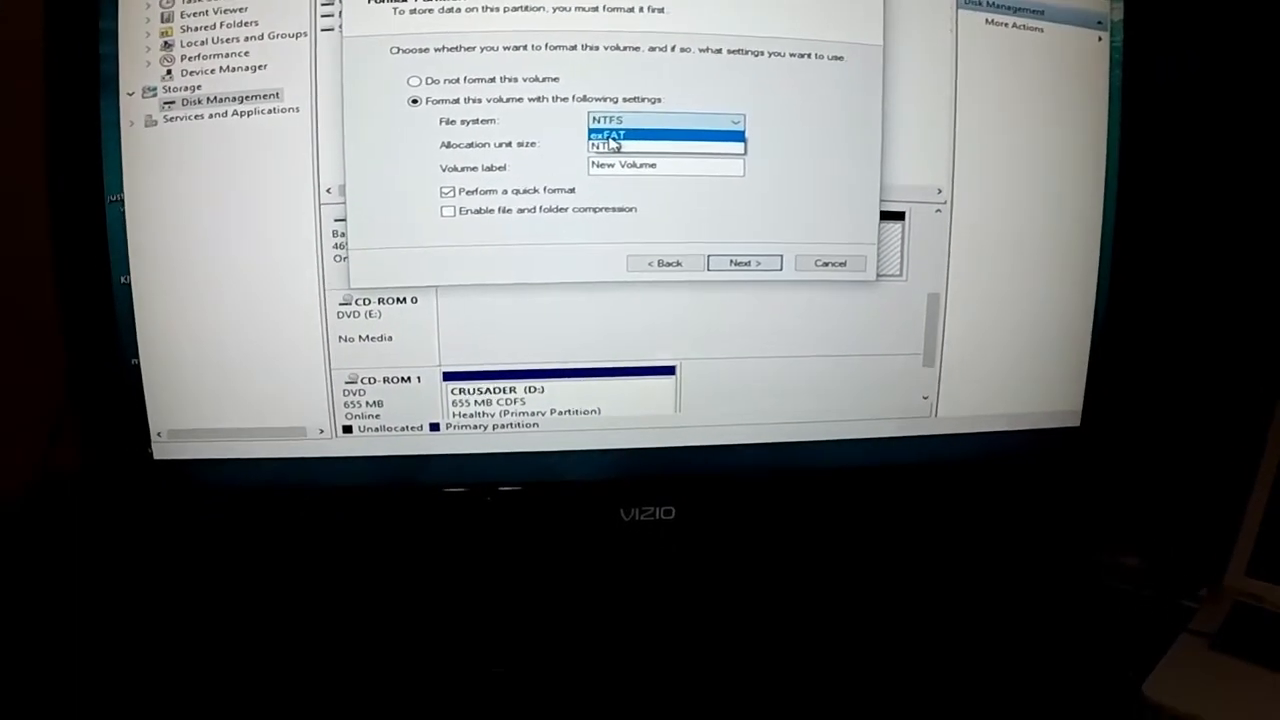
click(608, 134)
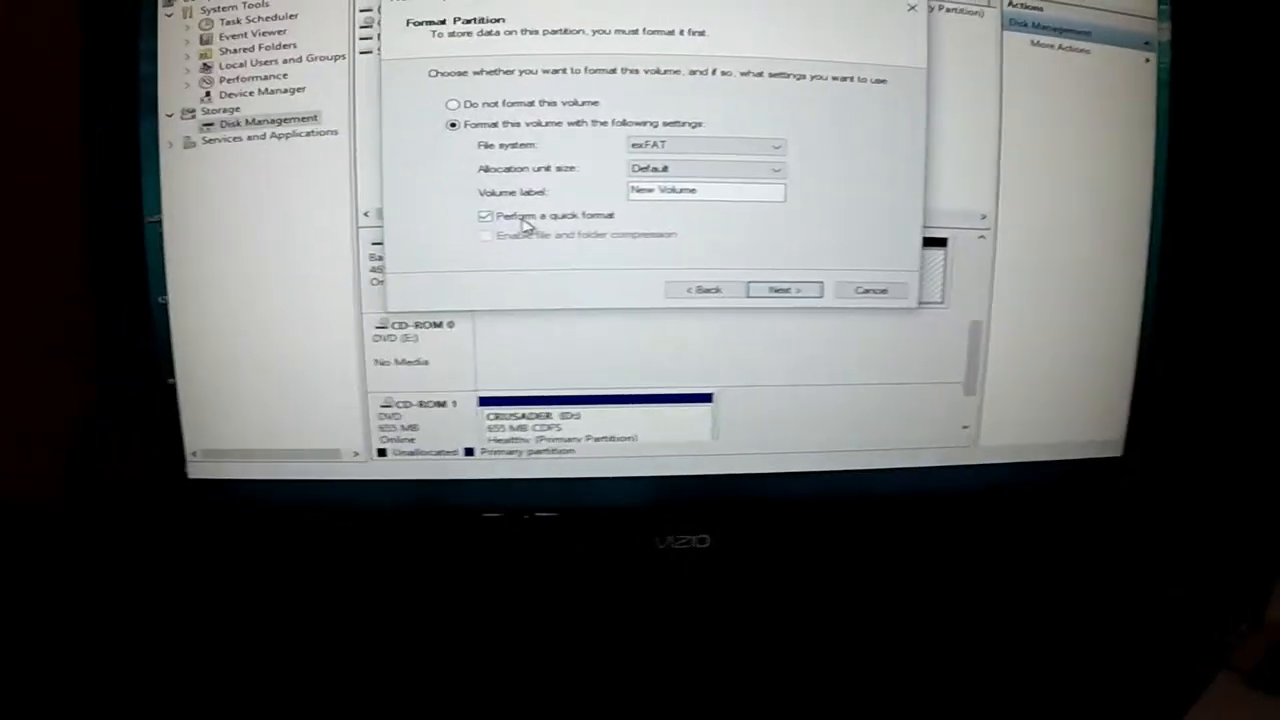
click(784, 289)
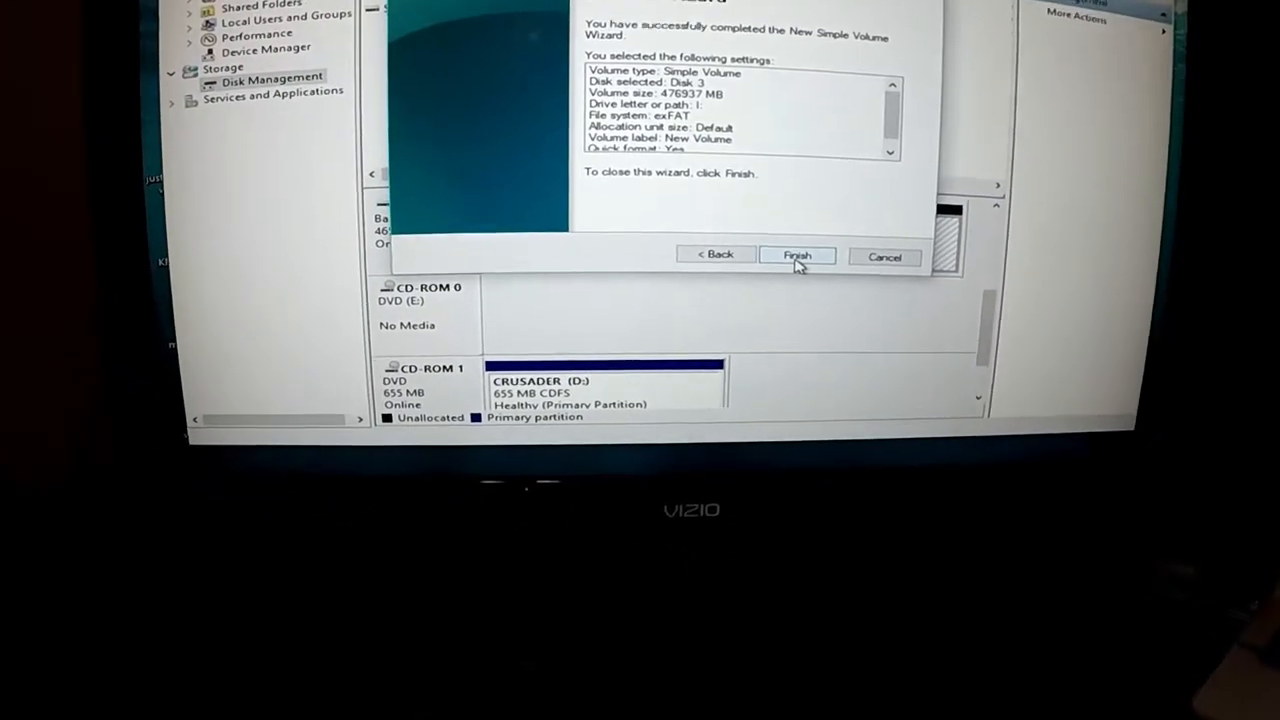
click(797, 256)
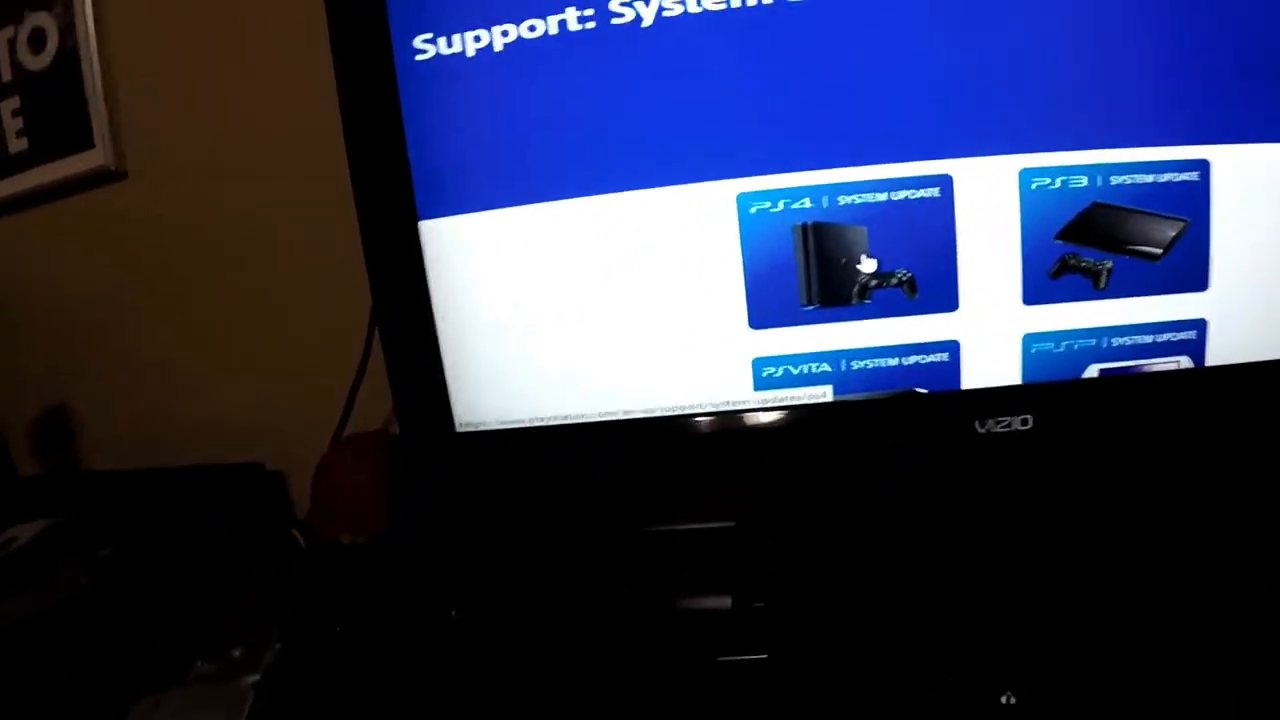
Step: Open the PS4 System Update page and scroll down to 'Update using a computer'
click(850, 255)
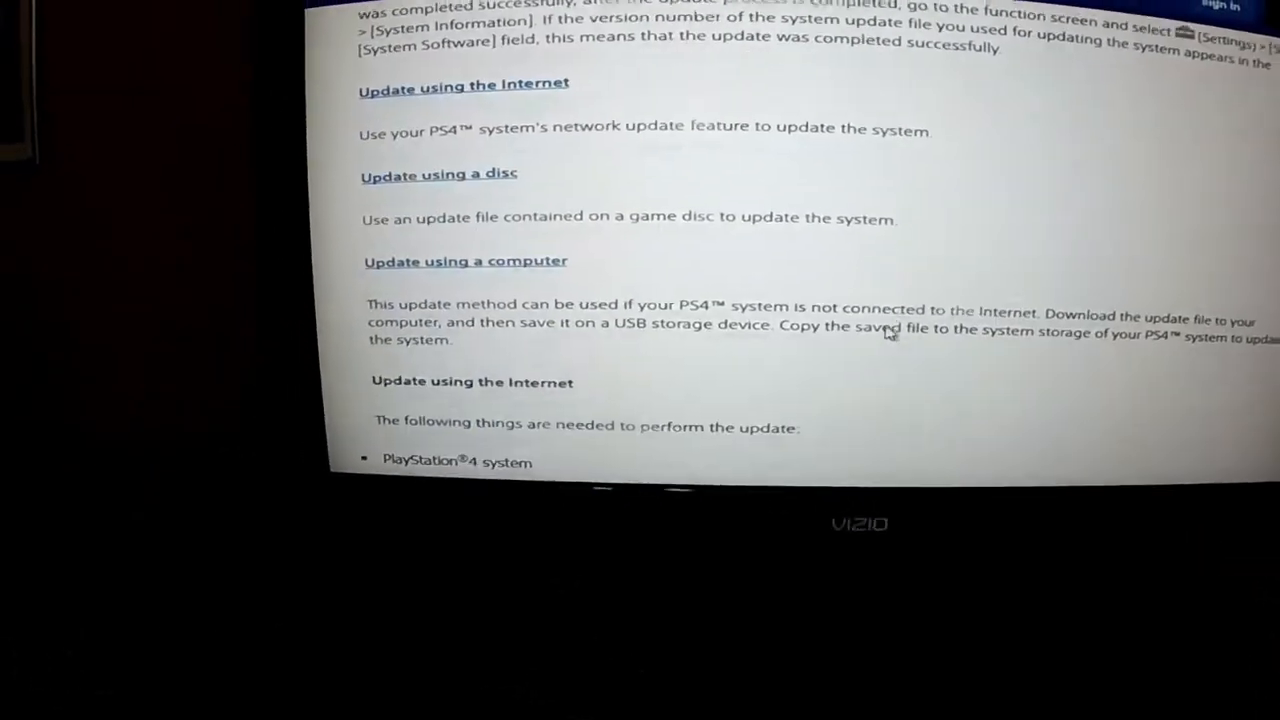
scroll(down, 3)
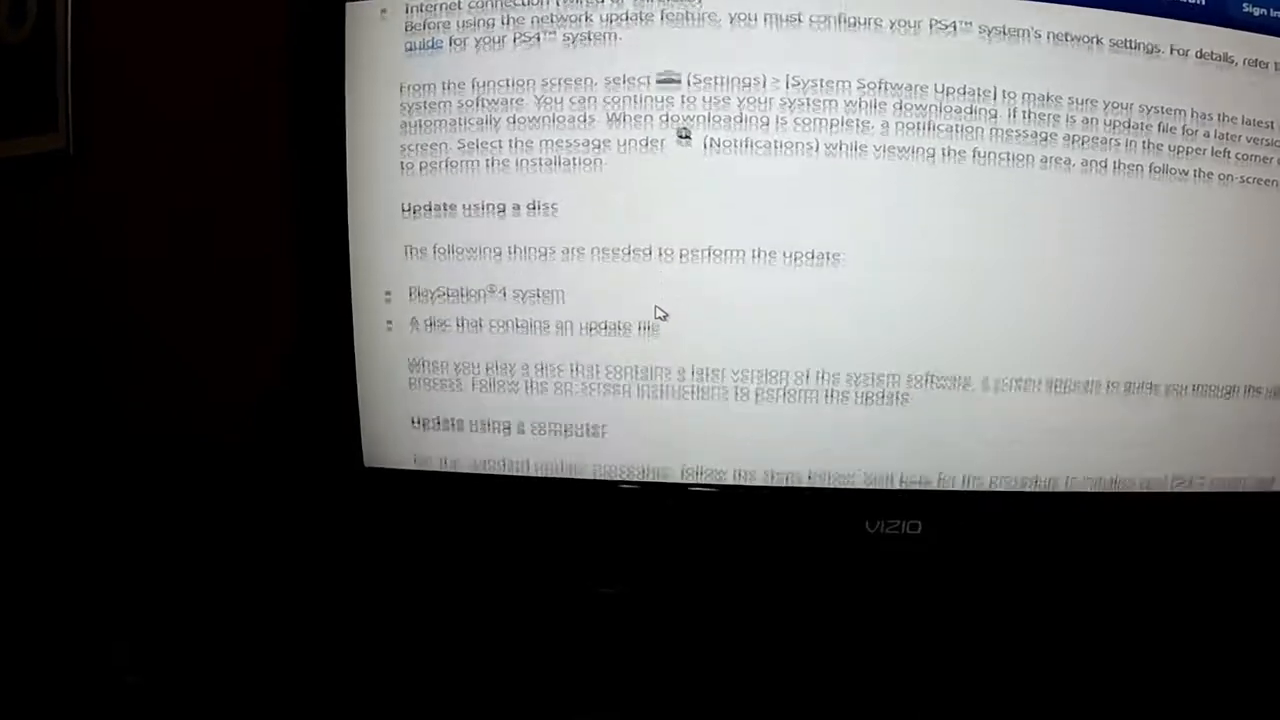
scroll(down, 3)
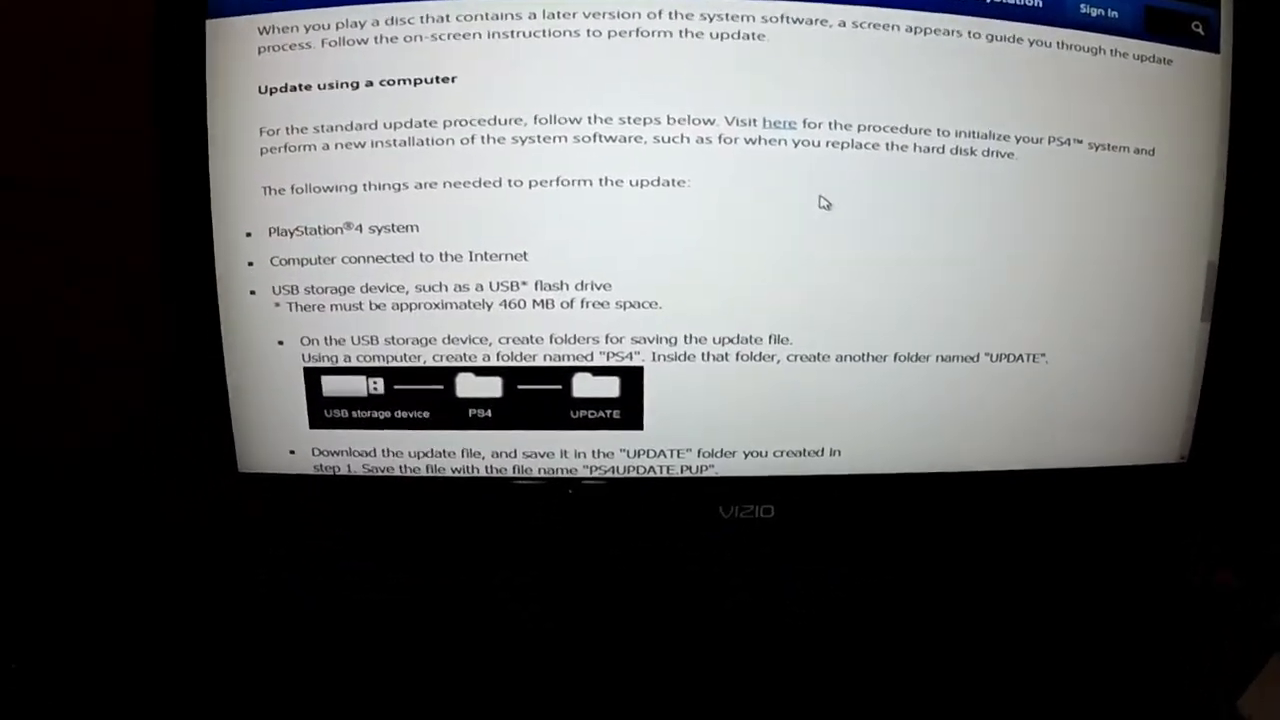
scroll(down, 3)
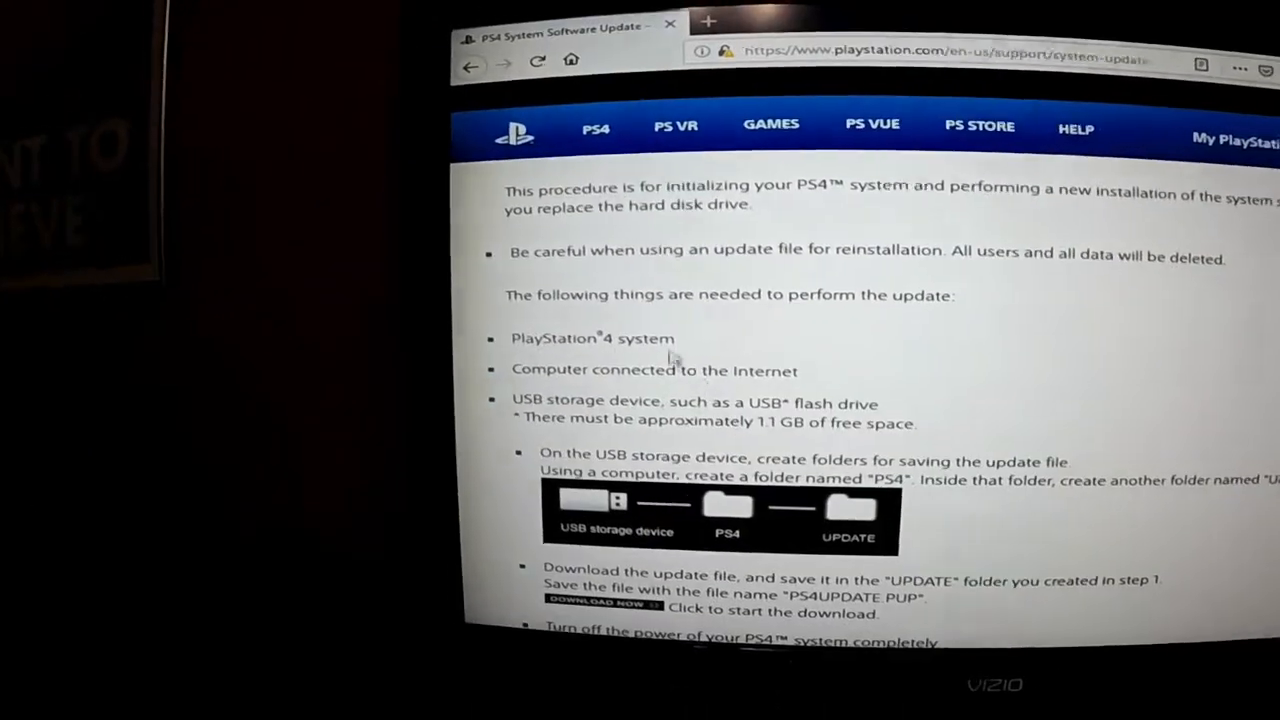
Step: Scroll through the computer update steps, then show the Downloads folder in File Explorer
scroll(down, 3)
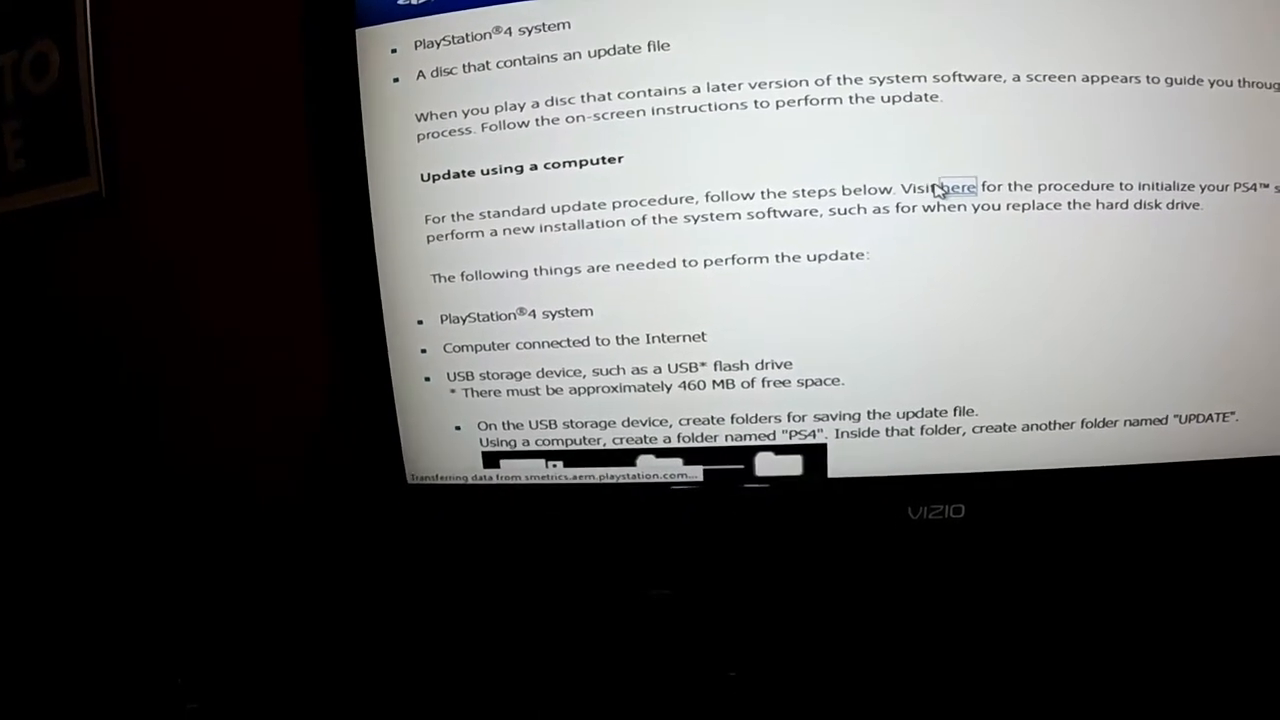
scroll(down, 3)
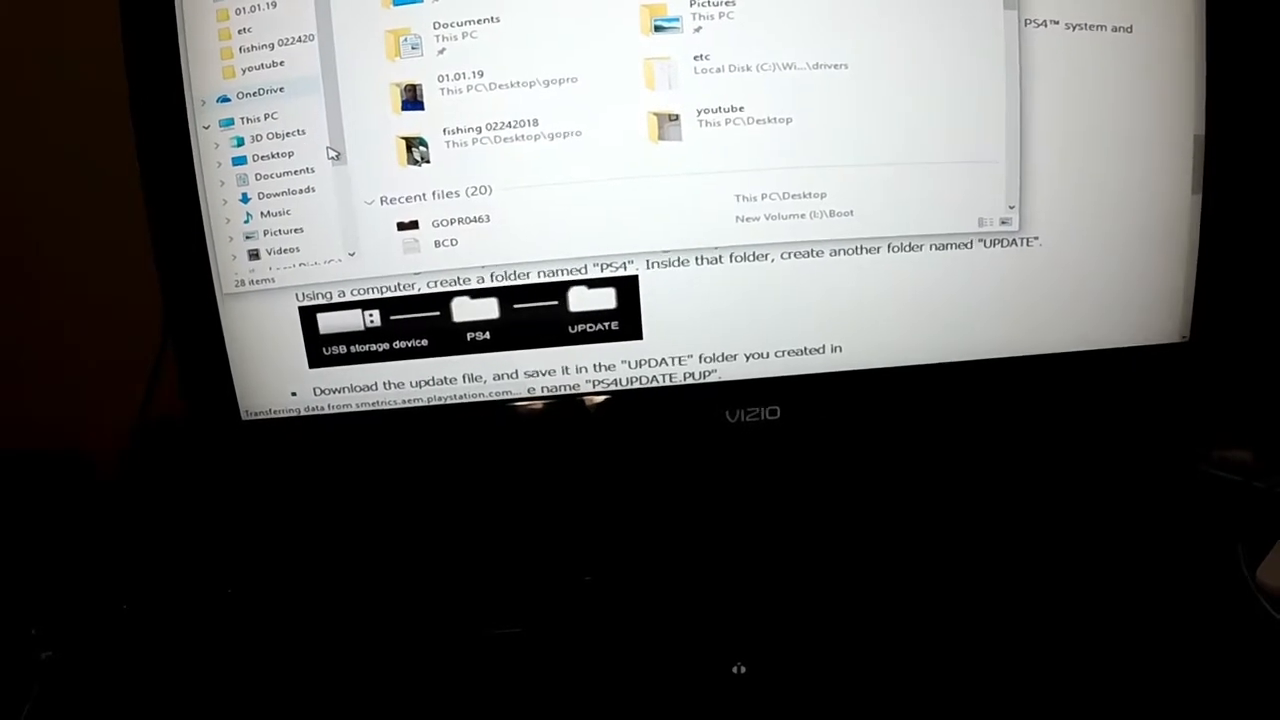
click(300, 192)
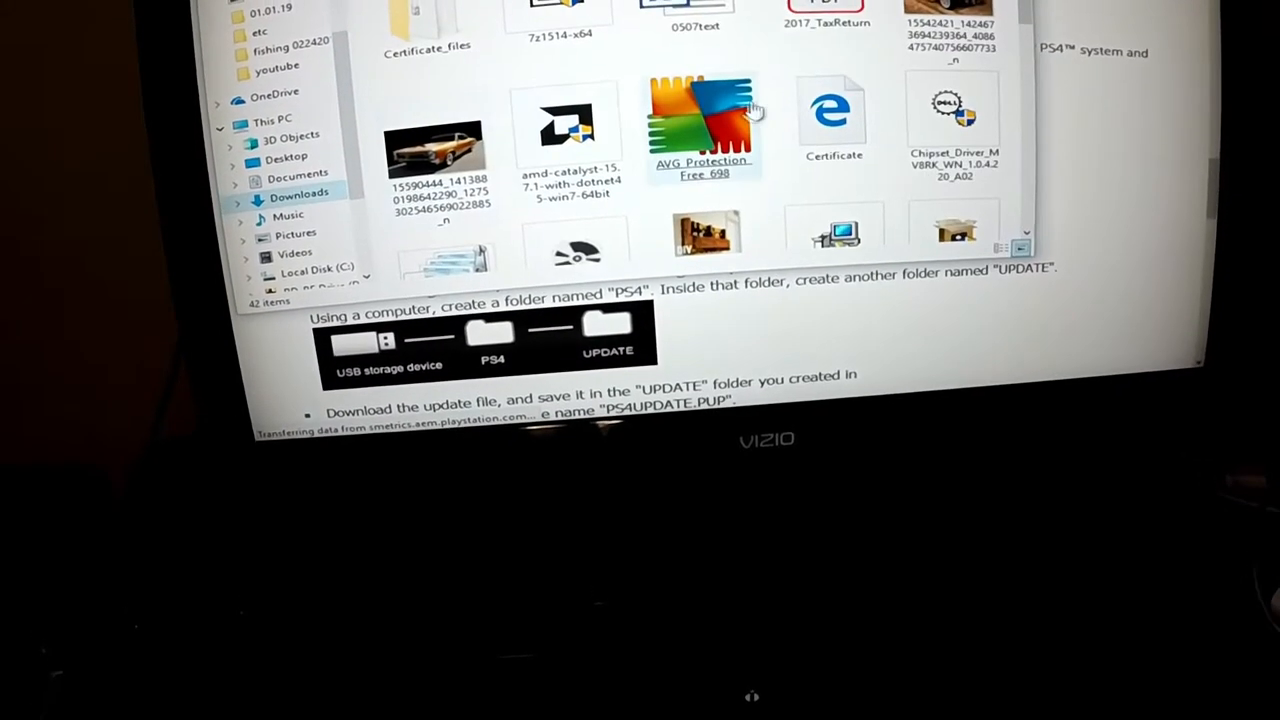